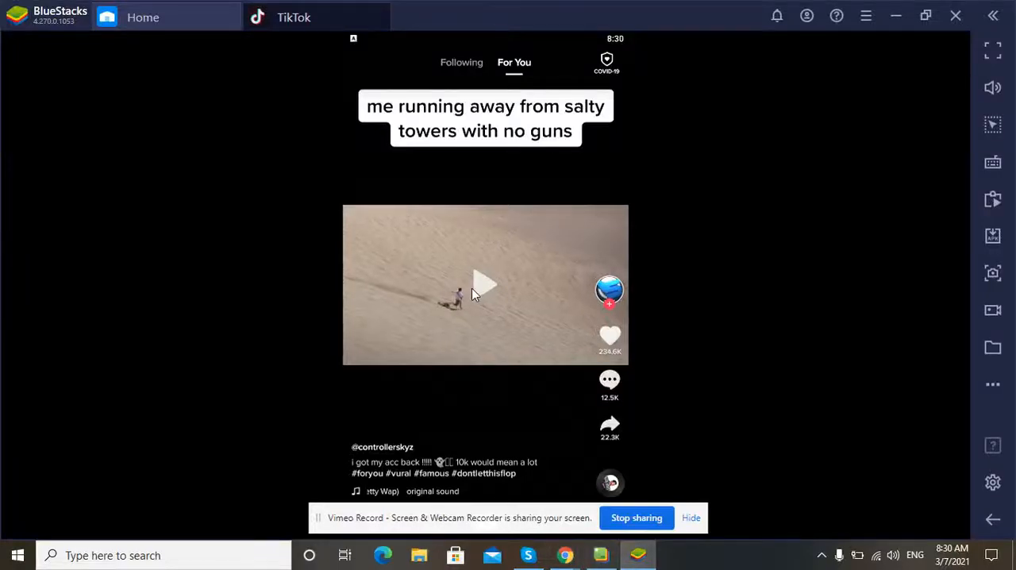
# Leave the video feed for the Me profile page and reach its Settings and privacy menu
pyautogui.scroll(-3)
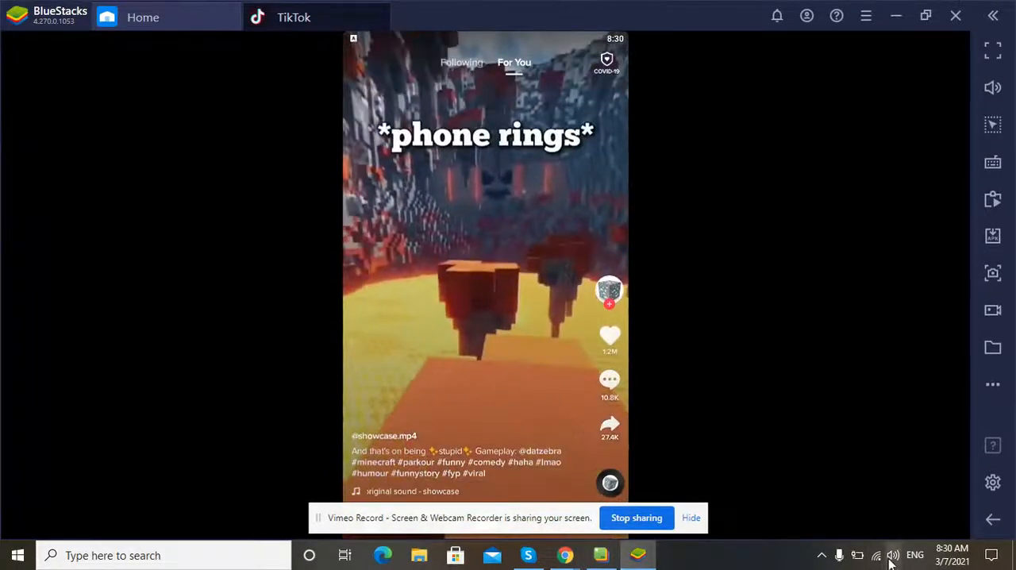
pyautogui.click(892, 554)
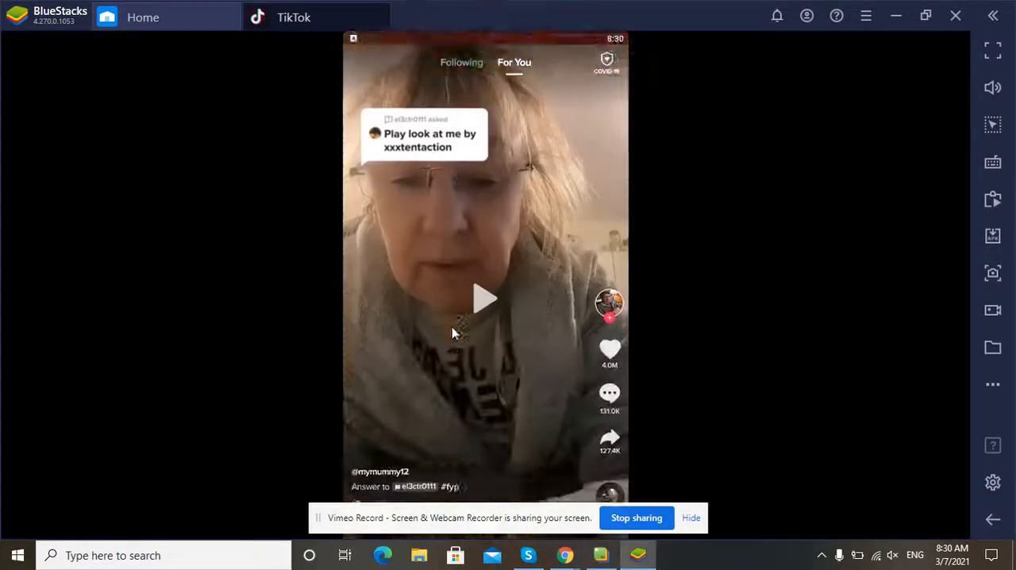
pyautogui.scroll(-3)
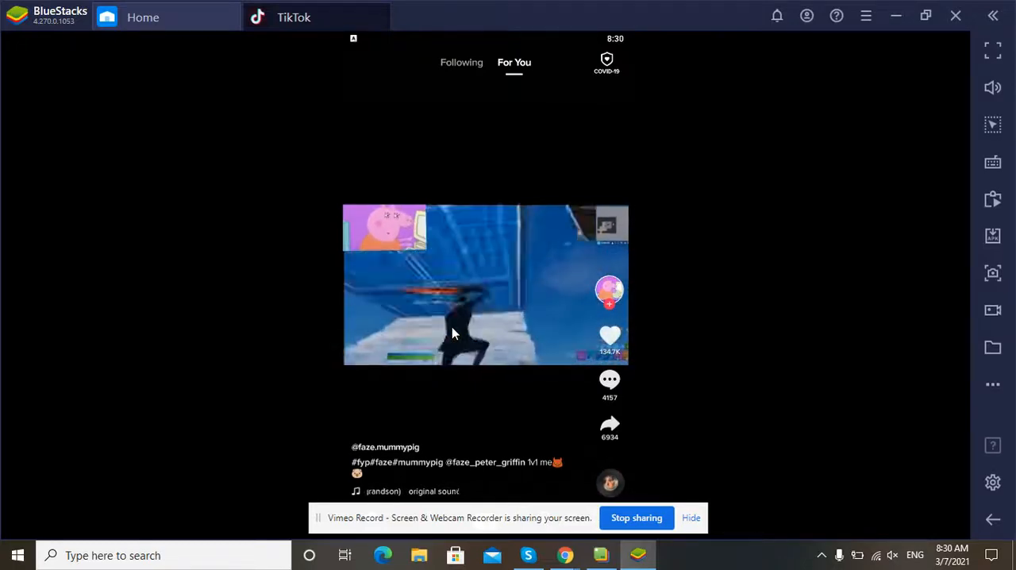
pyautogui.click(599, 519)
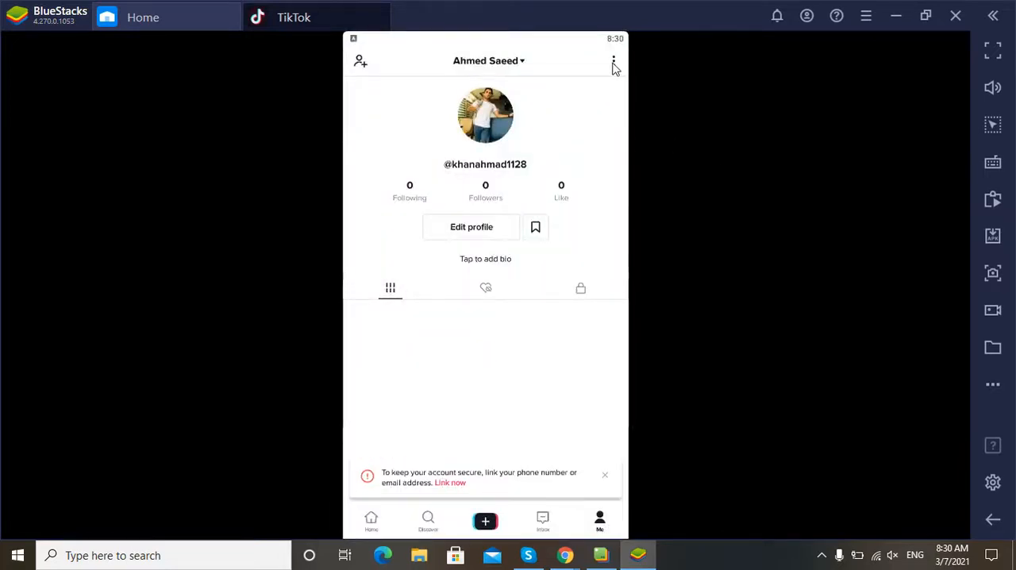
pyautogui.click(612, 60)
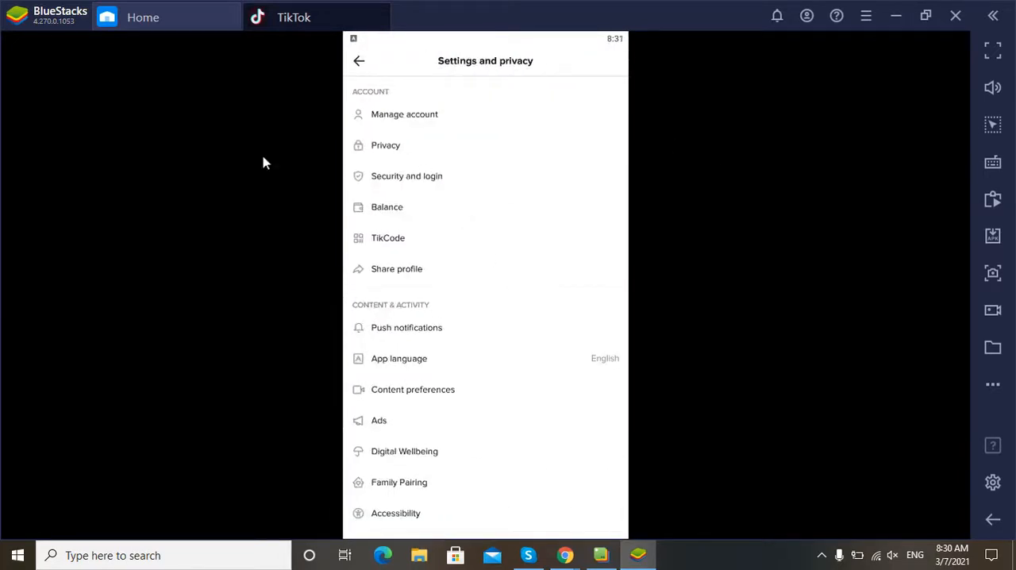
# In Privacy settings, switch the Private account toggle on
pyautogui.click(385, 145)
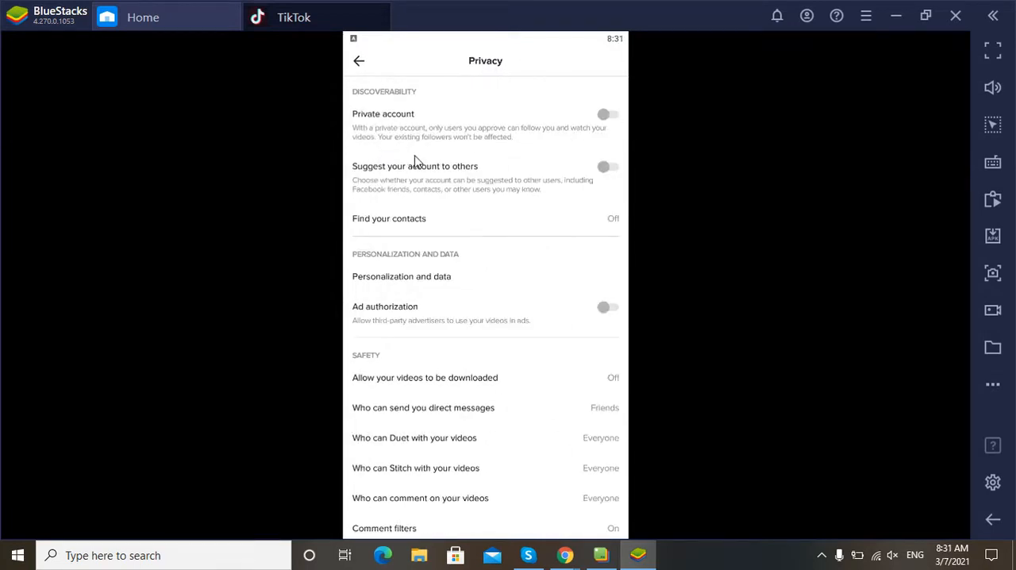
pyautogui.moveTo(619, 125)
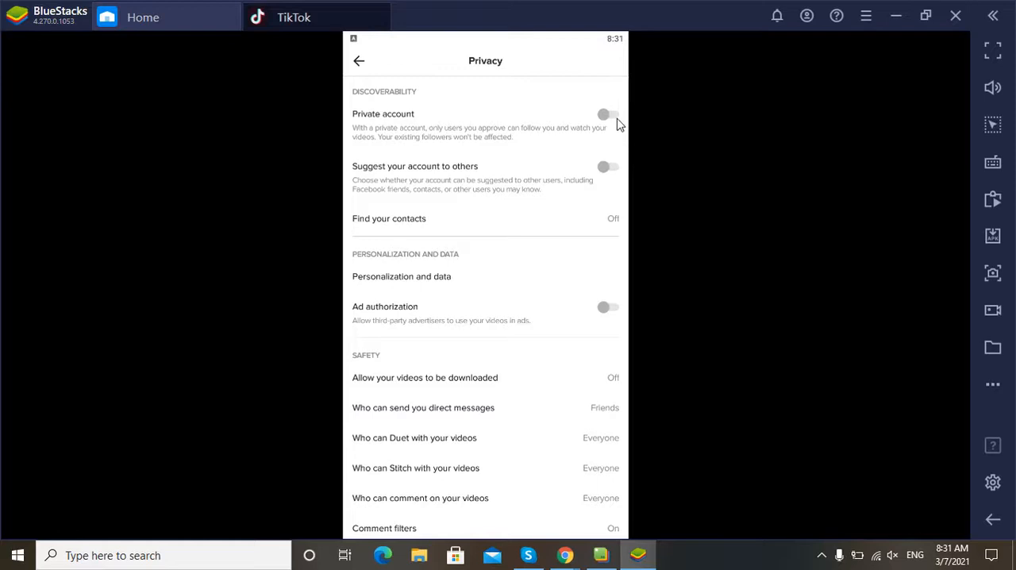
pyautogui.click(609, 113)
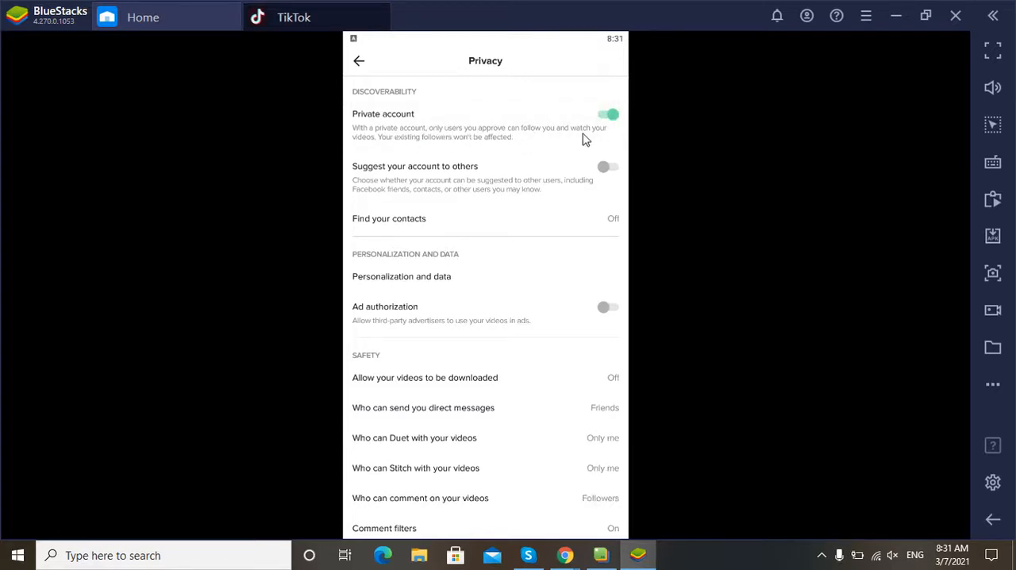
pyautogui.moveTo(408, 156)
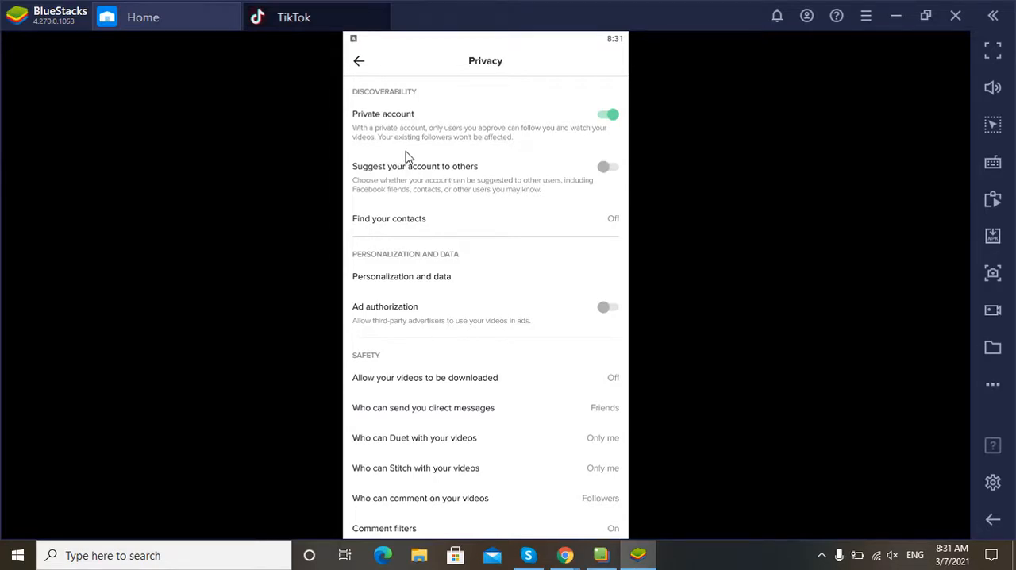
pyautogui.moveTo(493, 147)
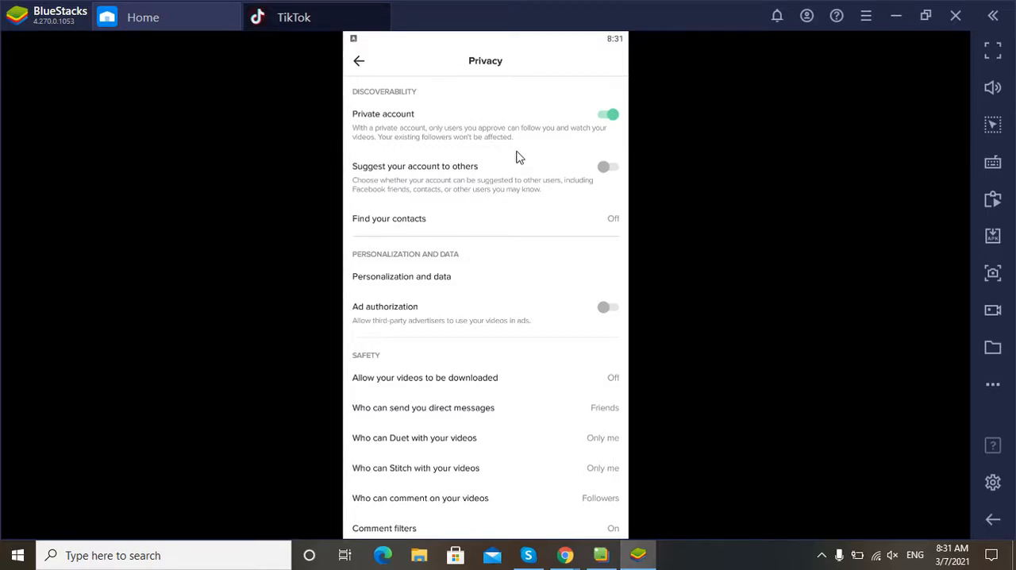
pyautogui.moveTo(525, 254)
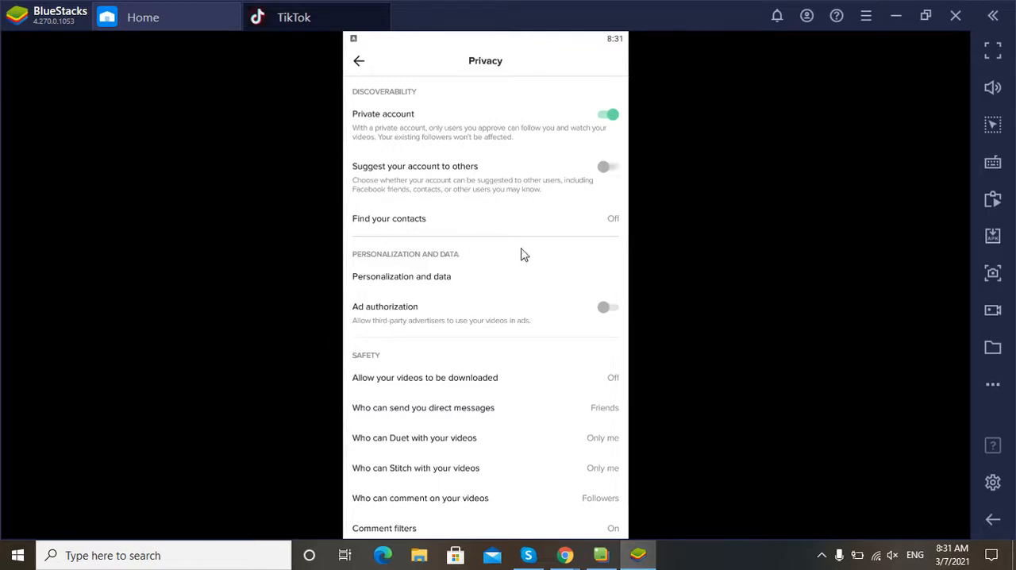
pyautogui.moveTo(535, 279)
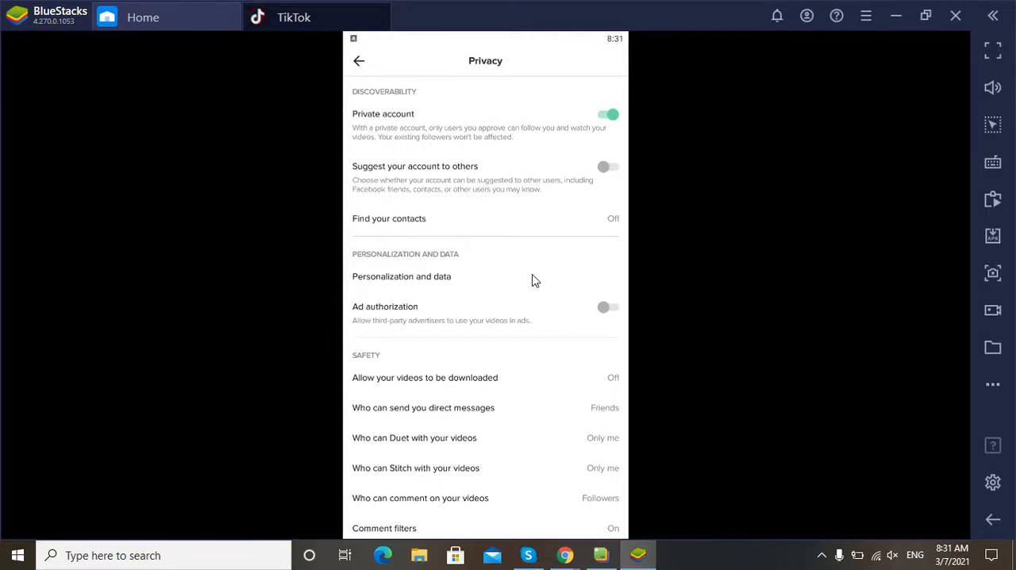
pyautogui.moveTo(502, 266)
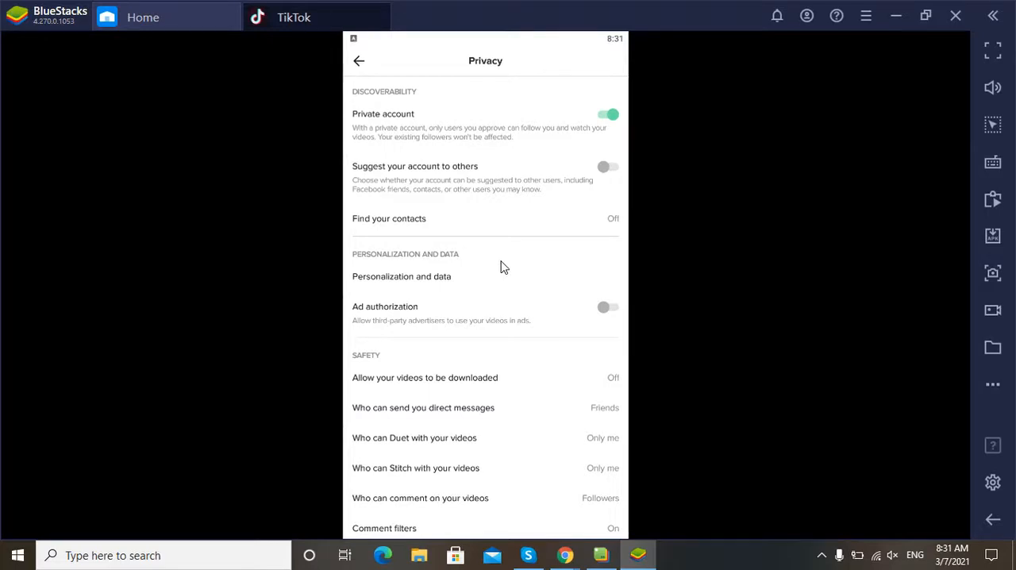
pyautogui.moveTo(444, 139)
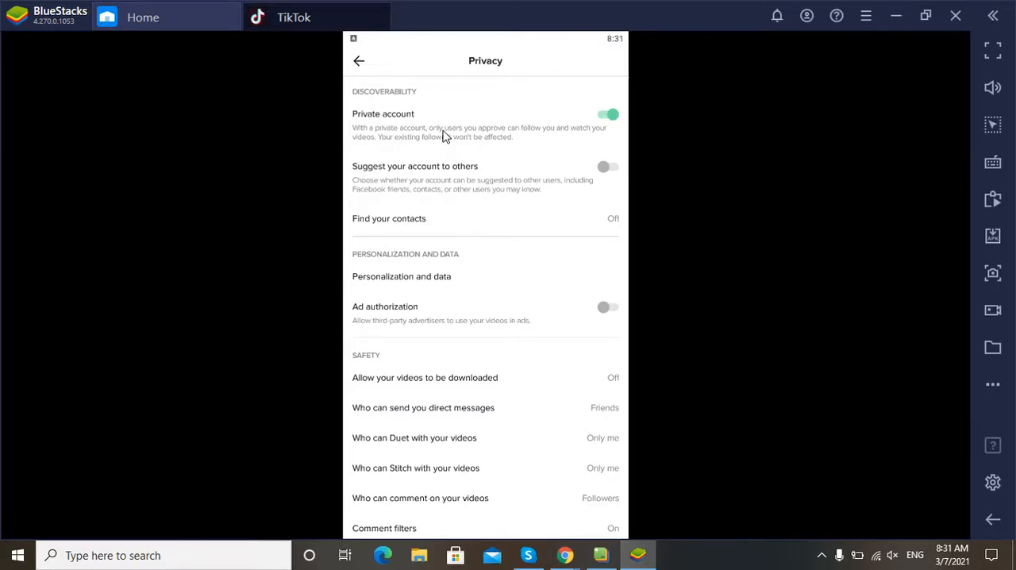
pyautogui.moveTo(592, 485)
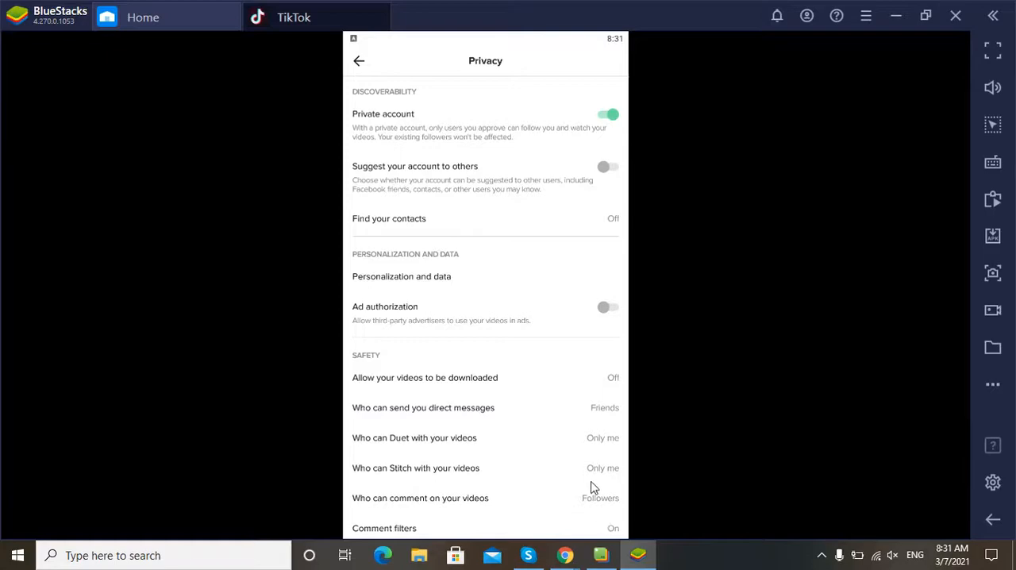